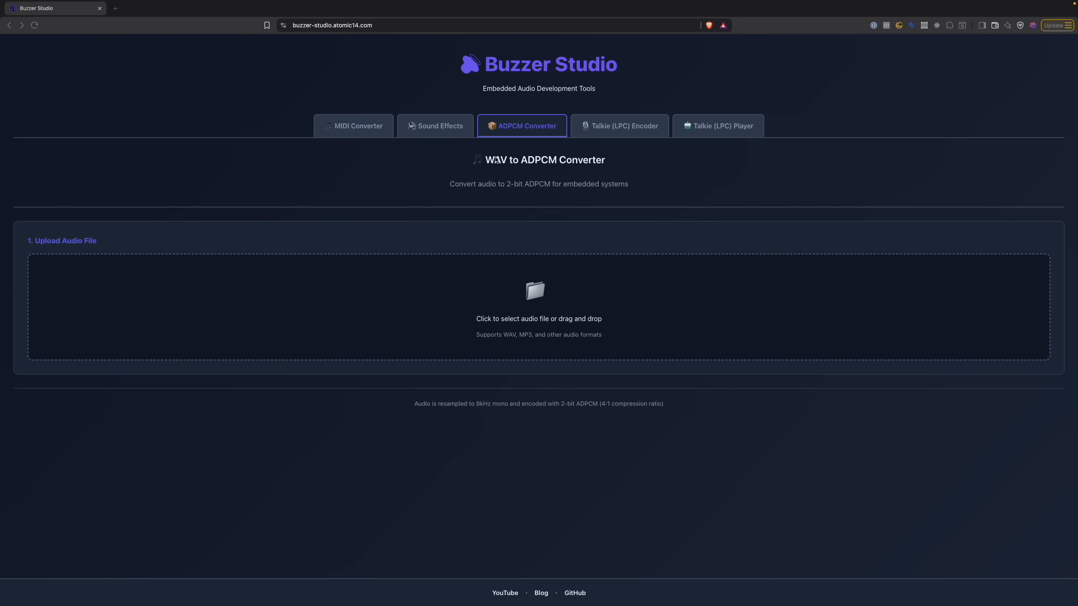
pyautogui.moveTo(400, 317)
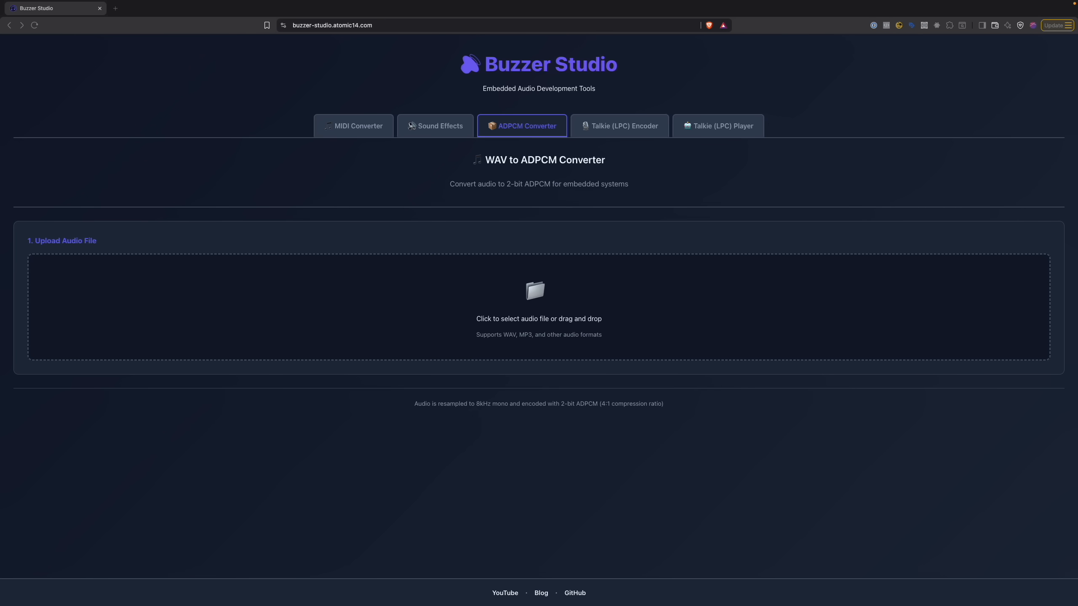
# Load the 'Shall we play a game' WAV and review the 2-bit ADPCM waveforms, 5852 bytes at 4:1.
pyautogui.click(539, 307)
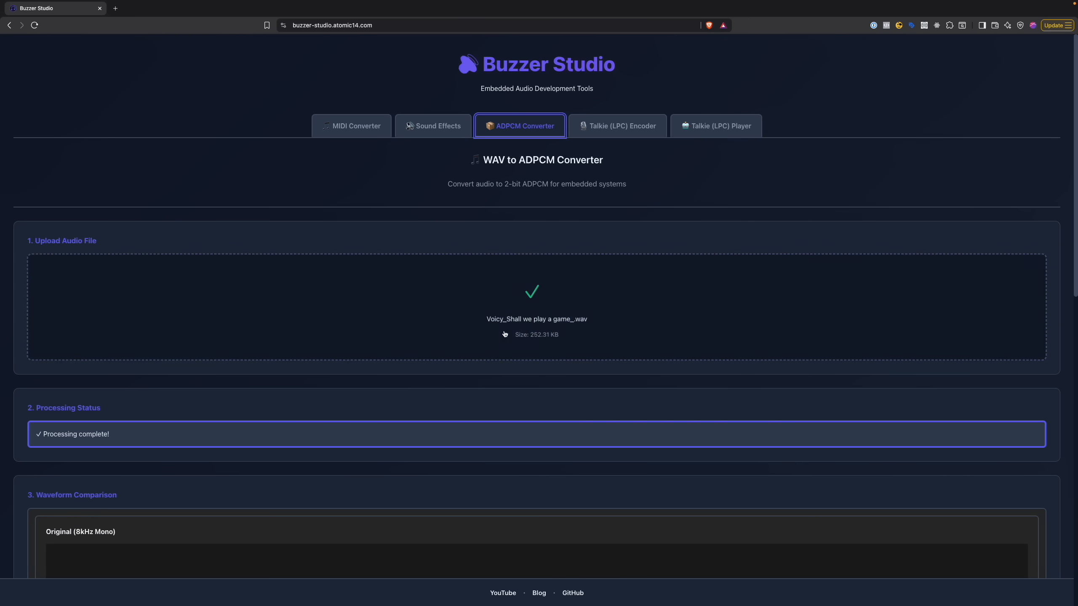
pyautogui.scroll(-3)
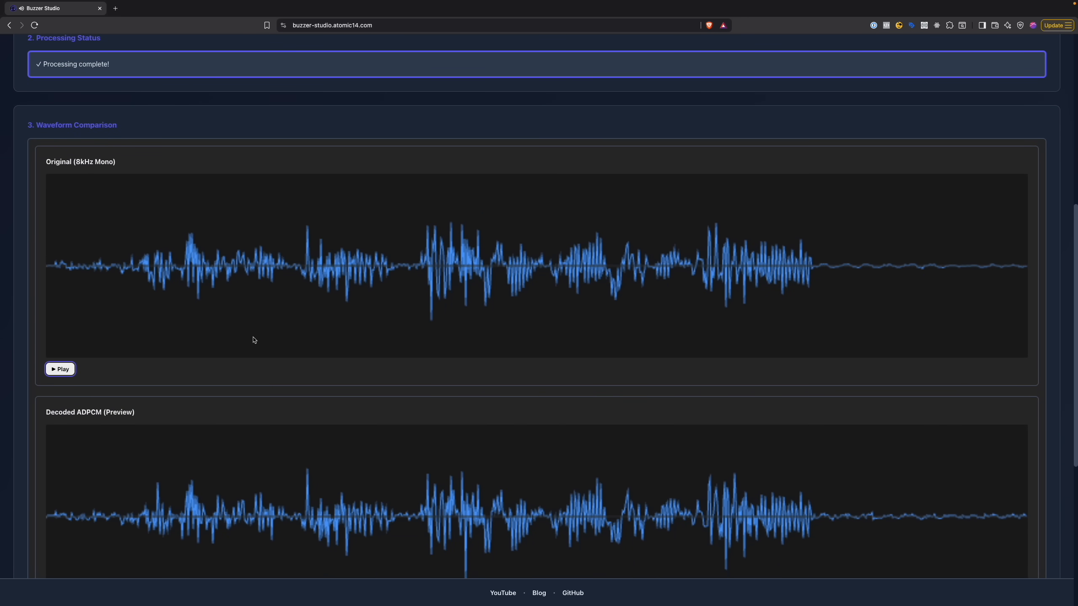
pyautogui.scroll(-3)
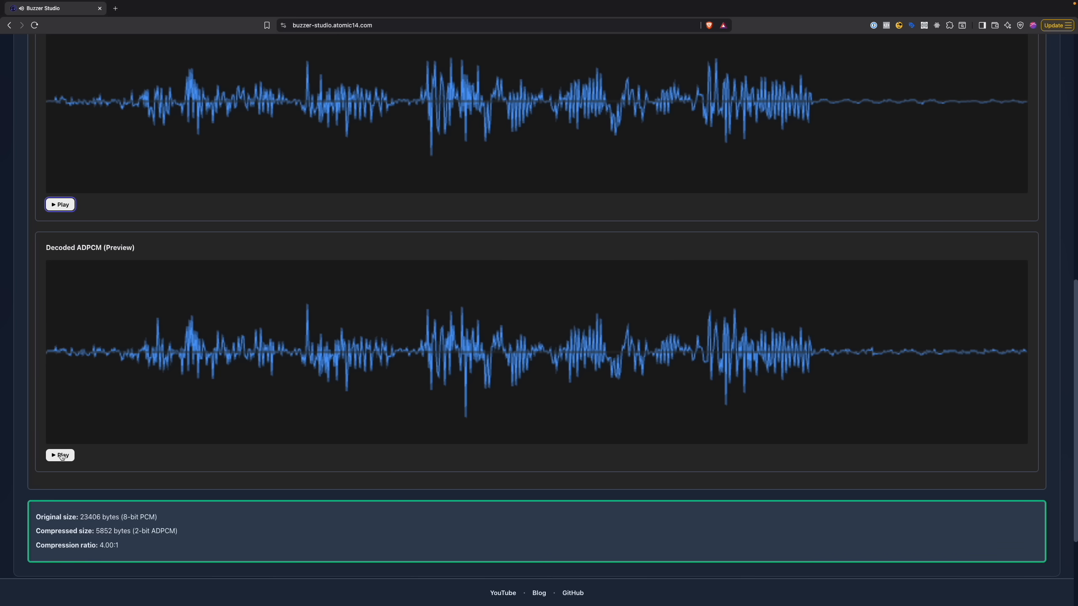
pyautogui.moveTo(317, 404)
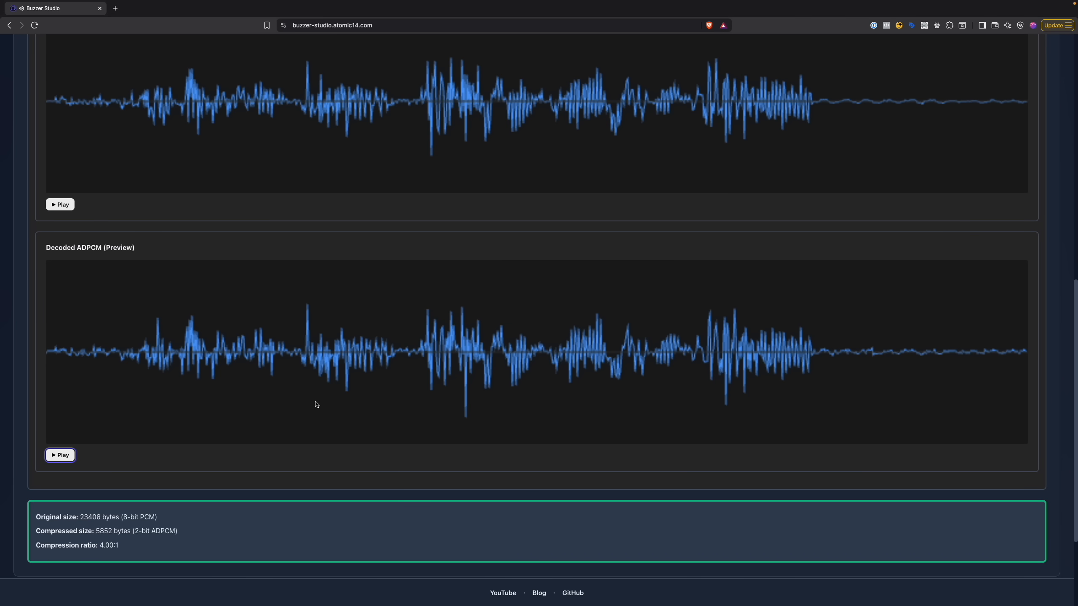
pyautogui.scroll(-3)
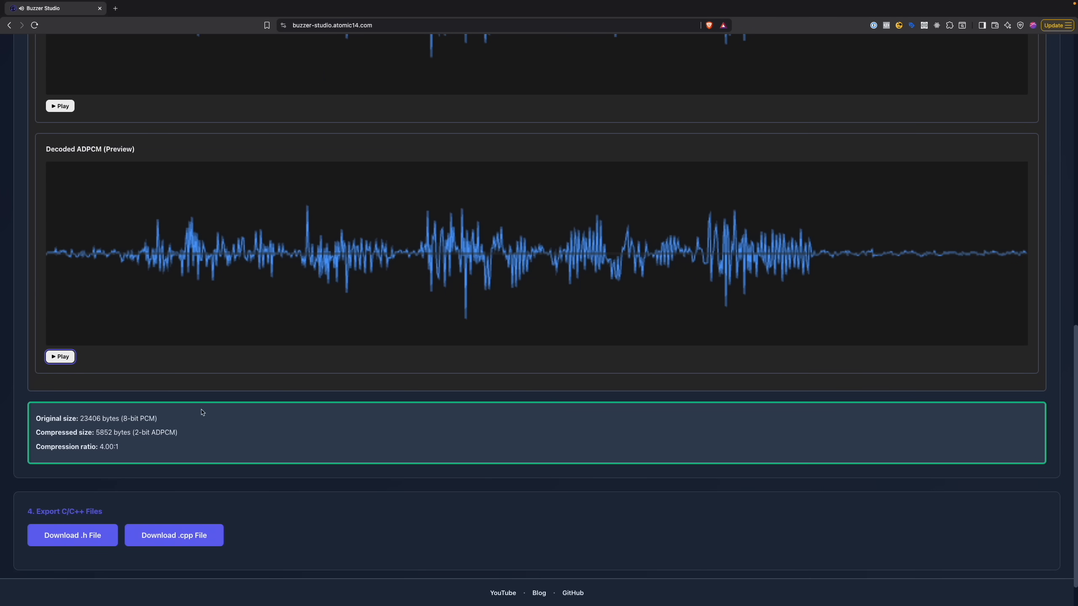
pyautogui.scroll(-3)
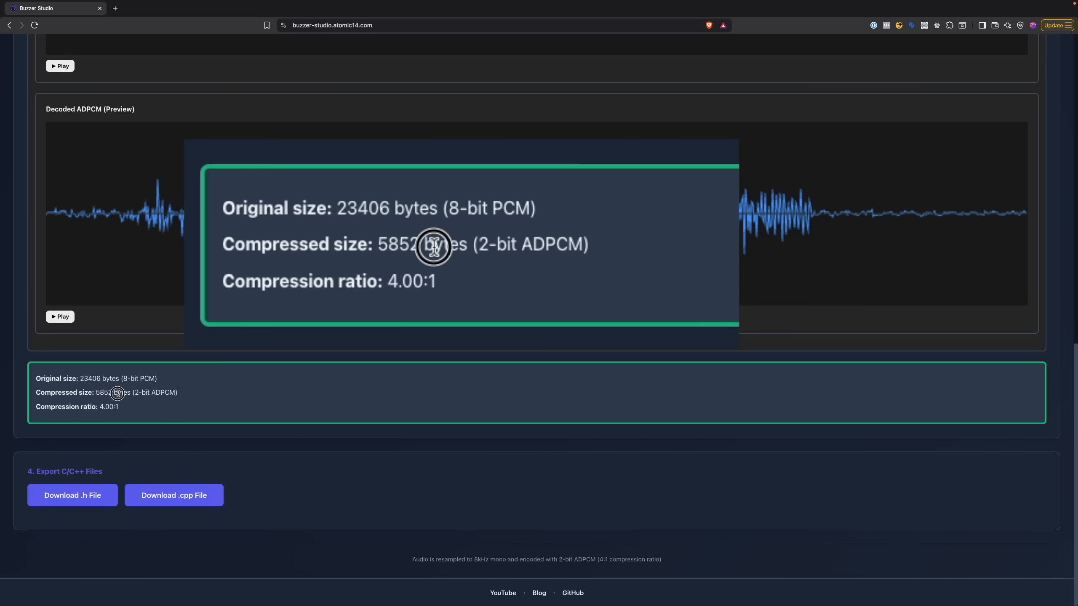
pyautogui.doubleClick(411, 282)
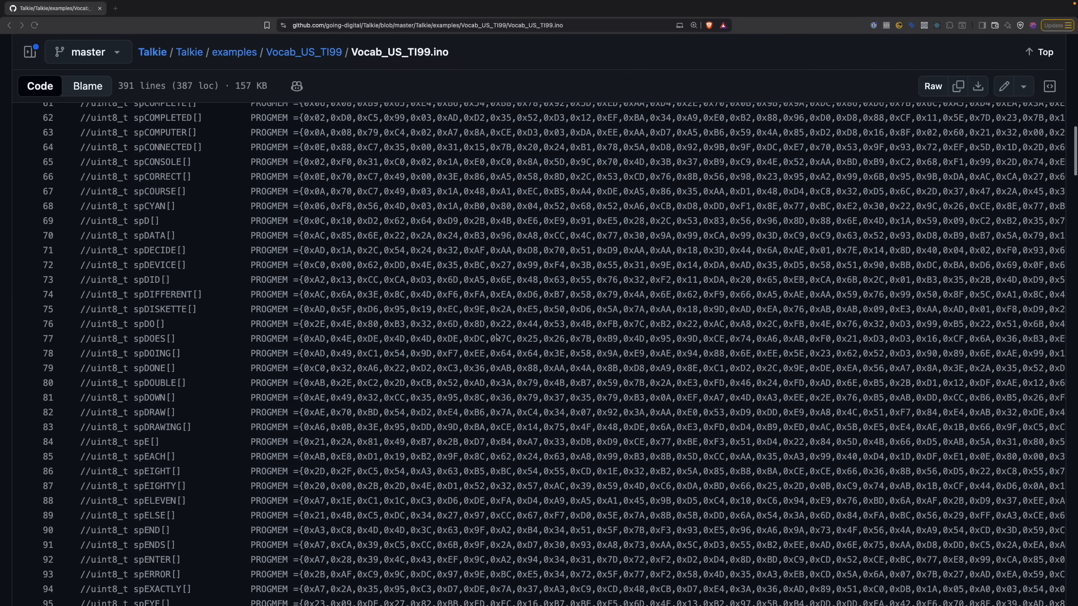
pyautogui.scroll(-3)
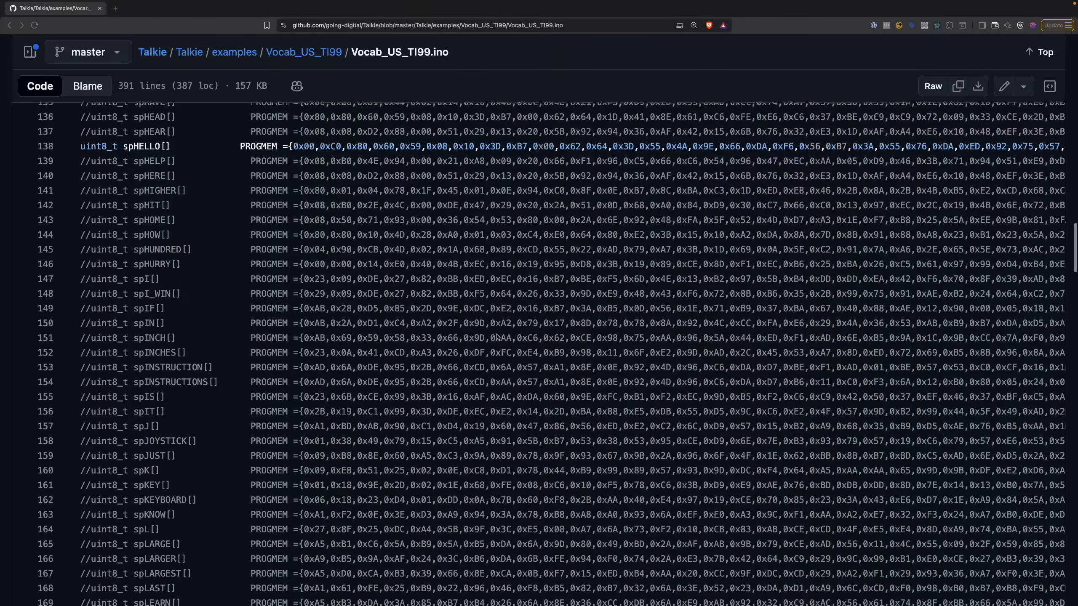
pyautogui.scroll(-3)
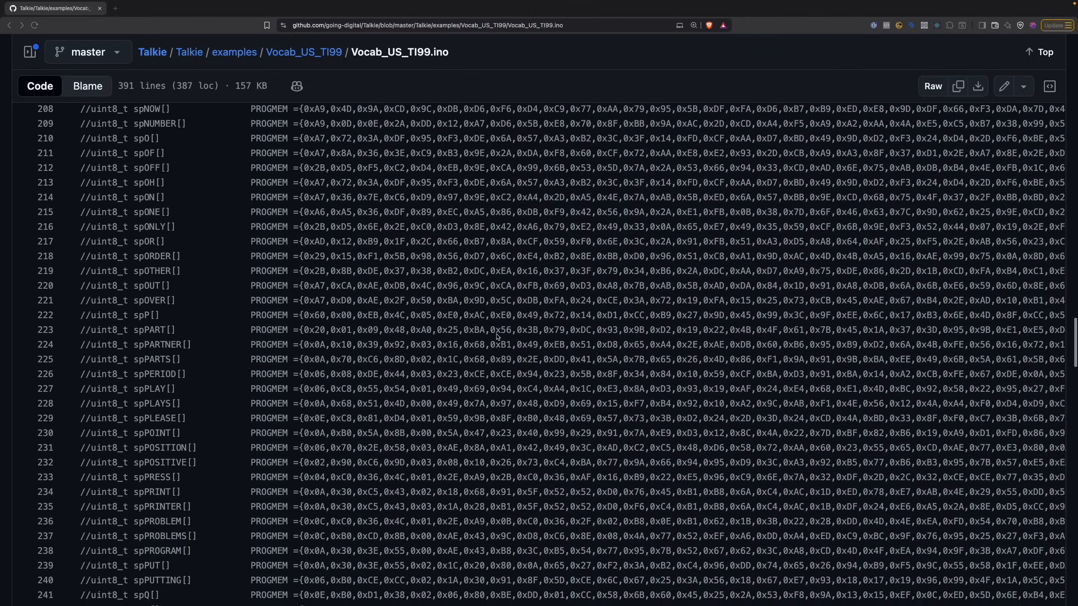
pyautogui.scroll(-3)
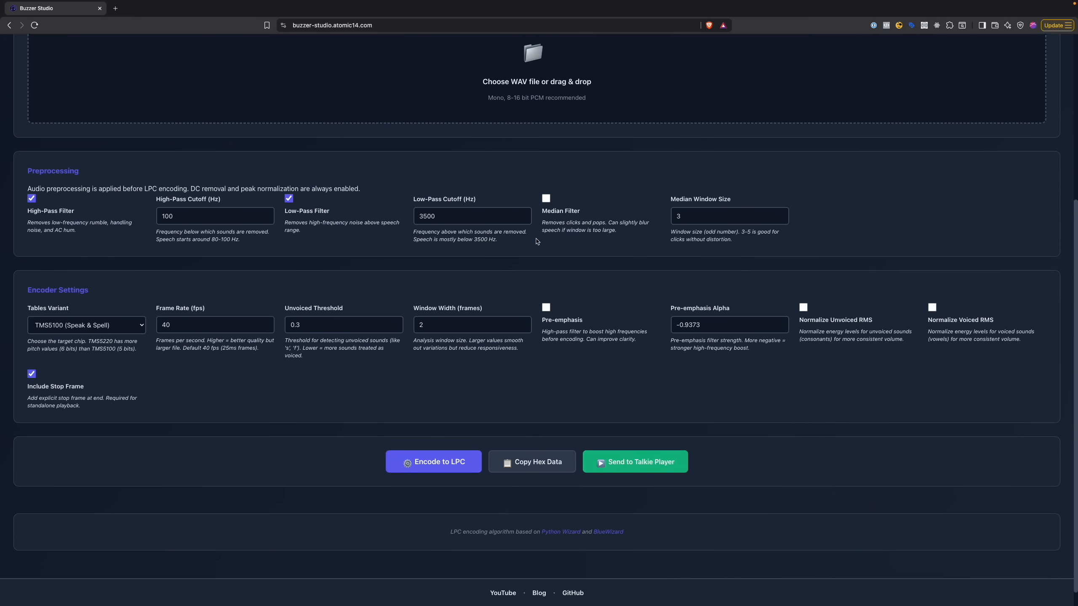
# Load the nice-game-of-chess WAV, preview it, and encode to LPC: 891 bytes at 78.8:1.
pyautogui.scroll(3)
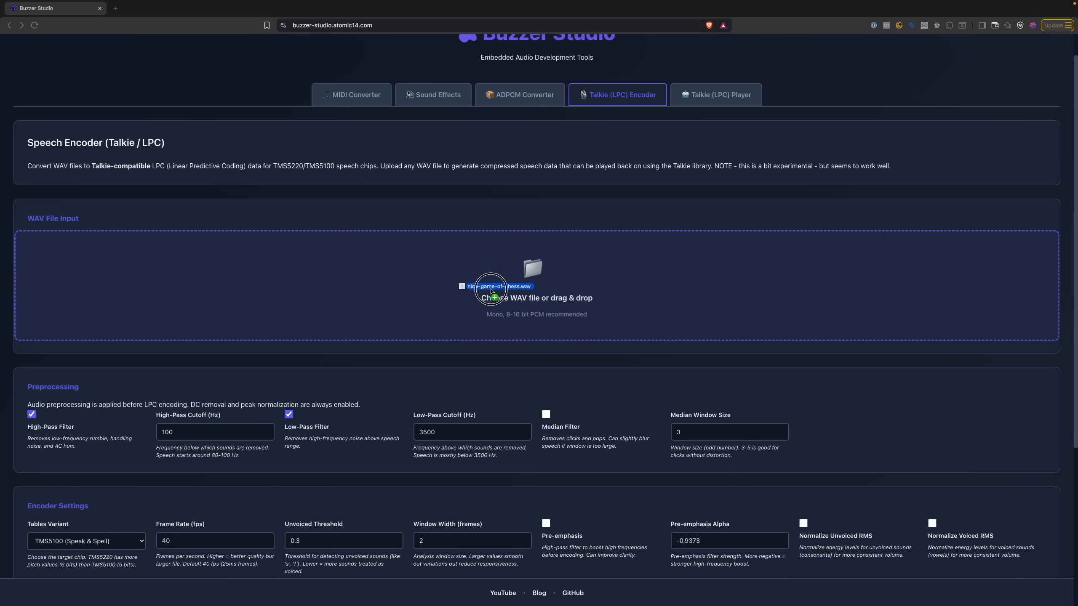
pyautogui.click(491, 286)
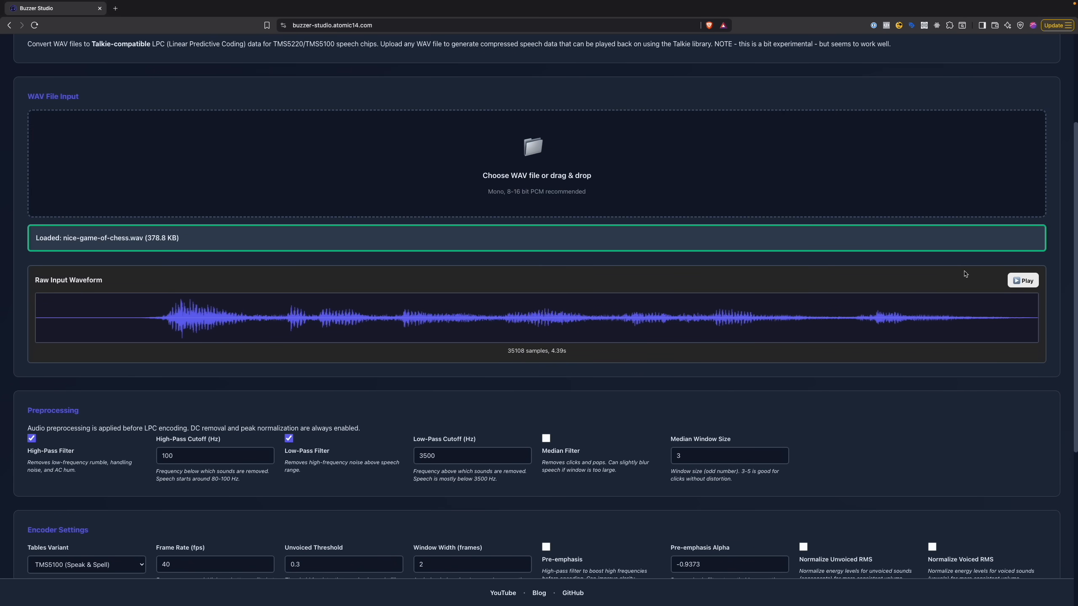
pyautogui.click(1024, 280)
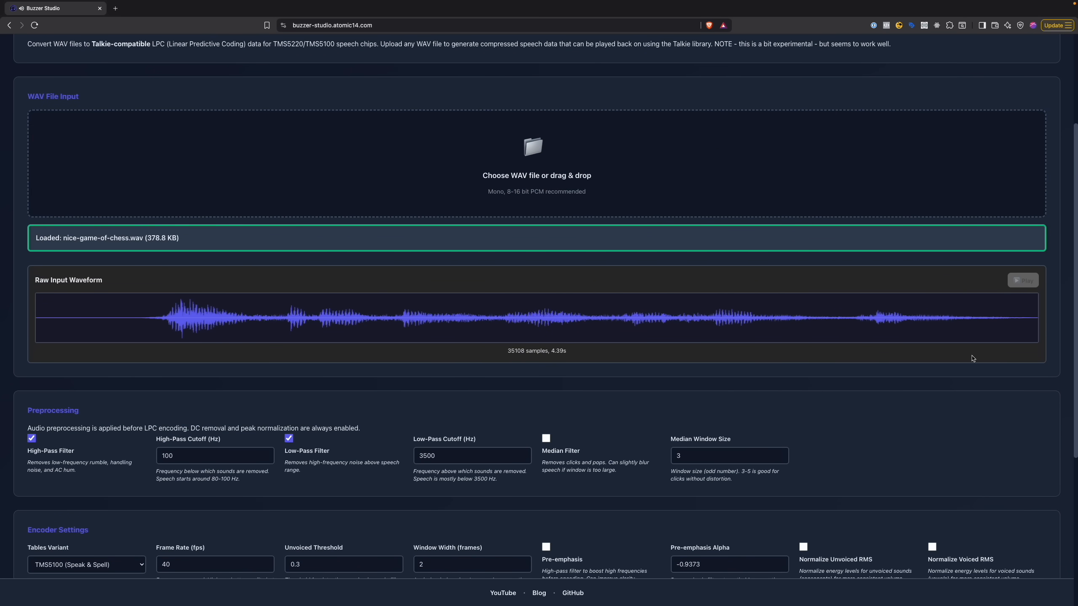
pyautogui.scroll(-3)
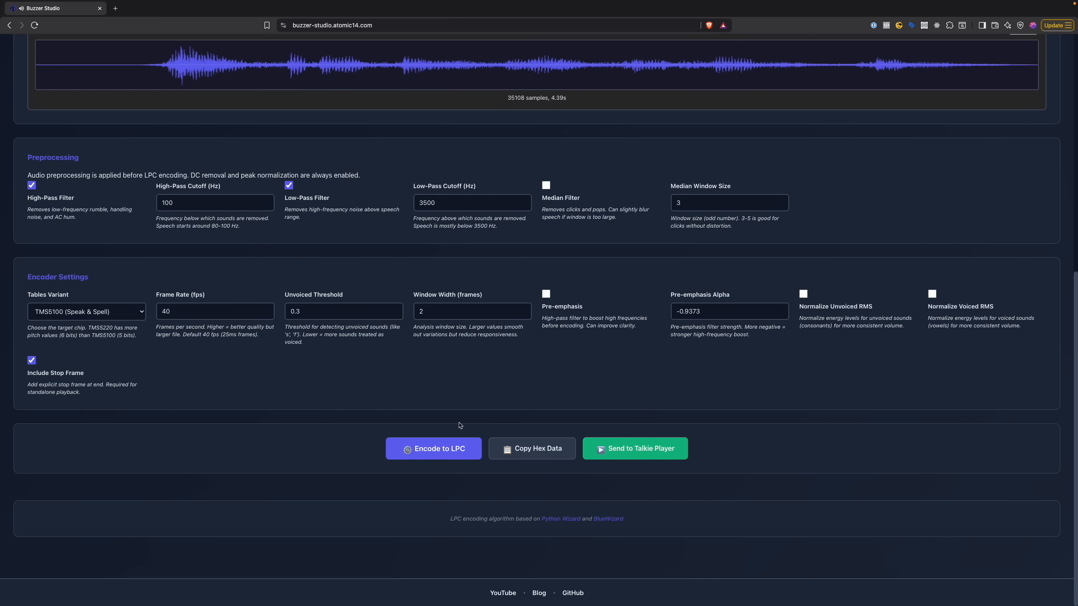
pyautogui.click(434, 448)
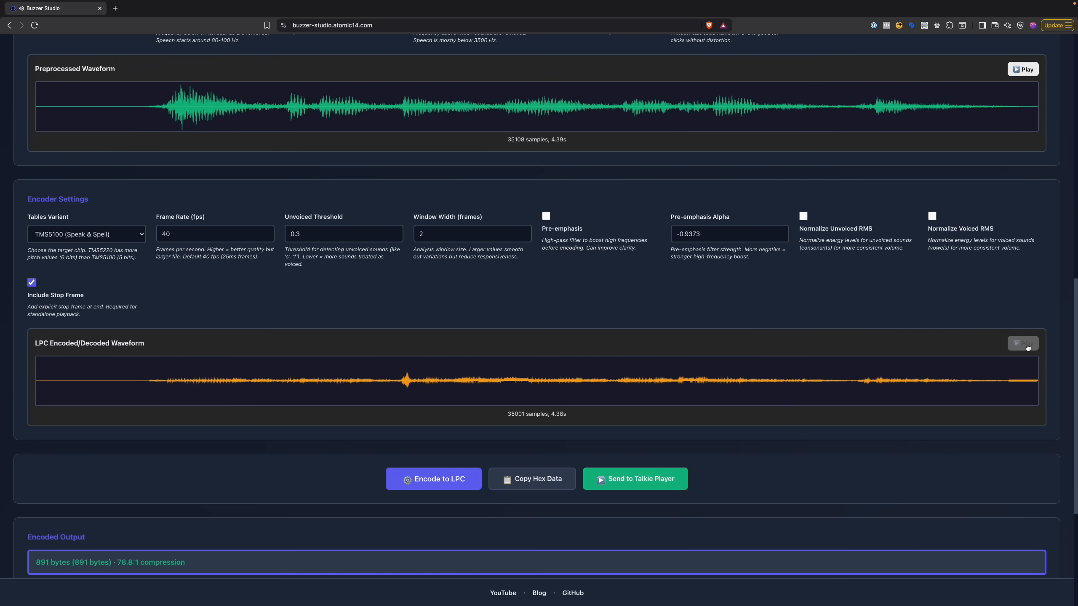
# Play the 'WHAT IS THY BIDDING' sample phrase in the Talkie LPC player.
pyautogui.click(635, 478)
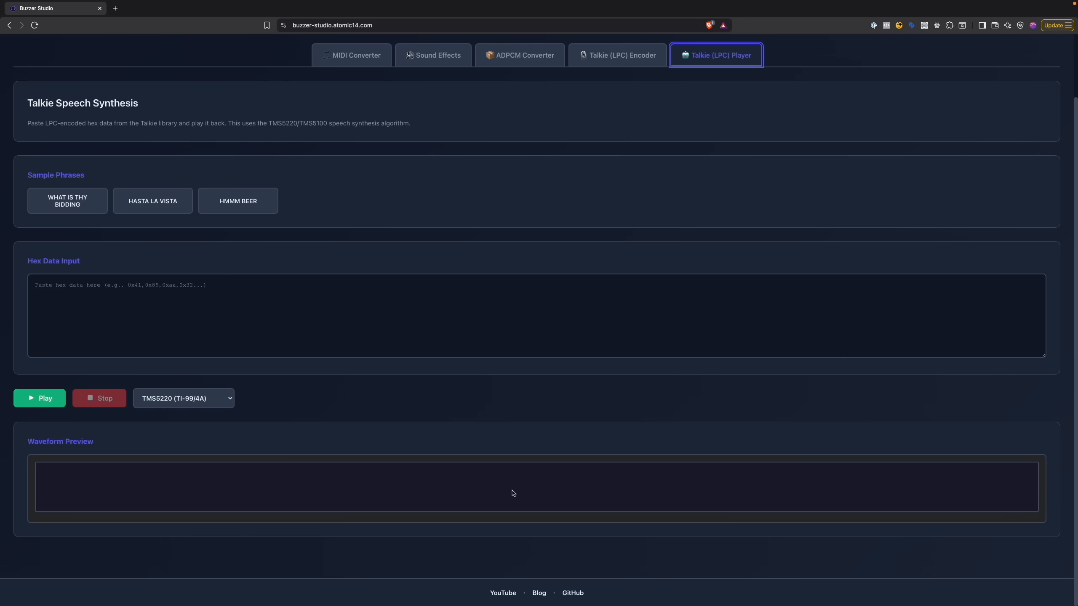
pyautogui.moveTo(493, 254)
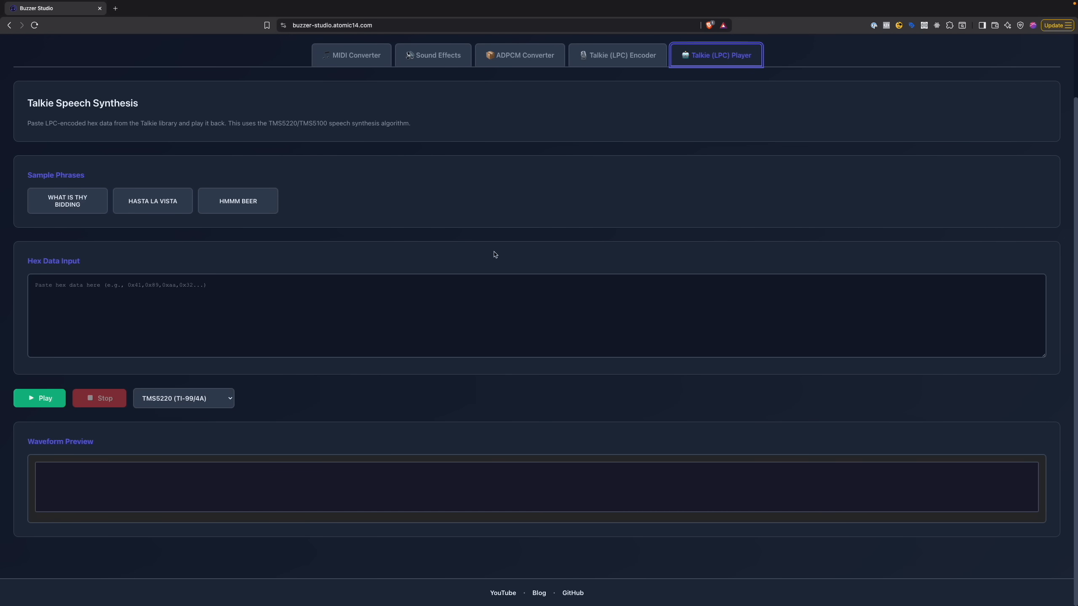
pyautogui.click(67, 201)
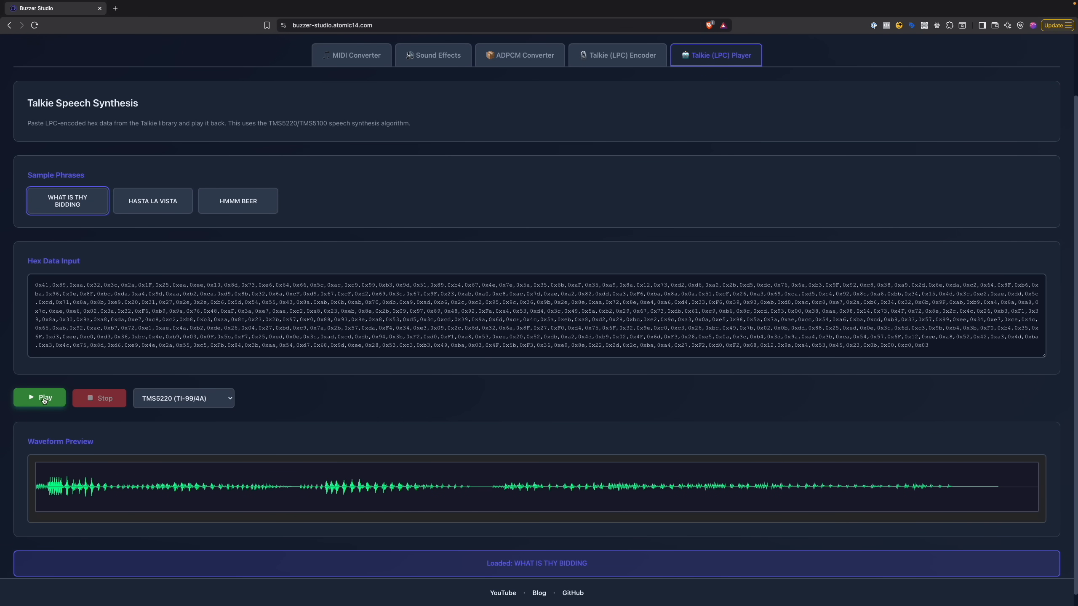
pyautogui.click(39, 398)
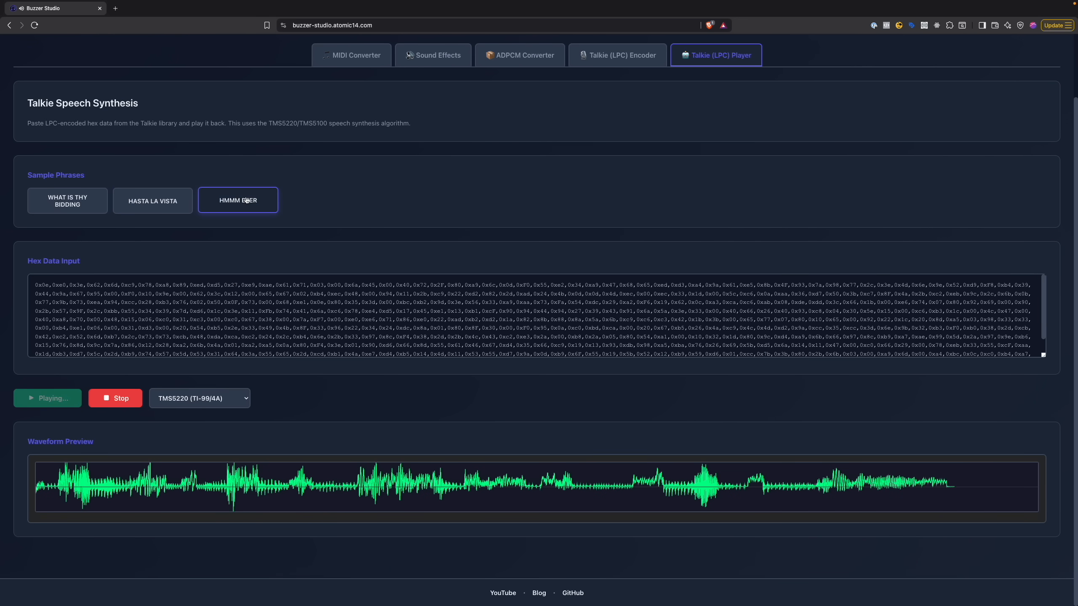
# Play pasted LPC hex data, decoding 1.0 s (12601 samples) with its waveform.
pyautogui.click(237, 200)
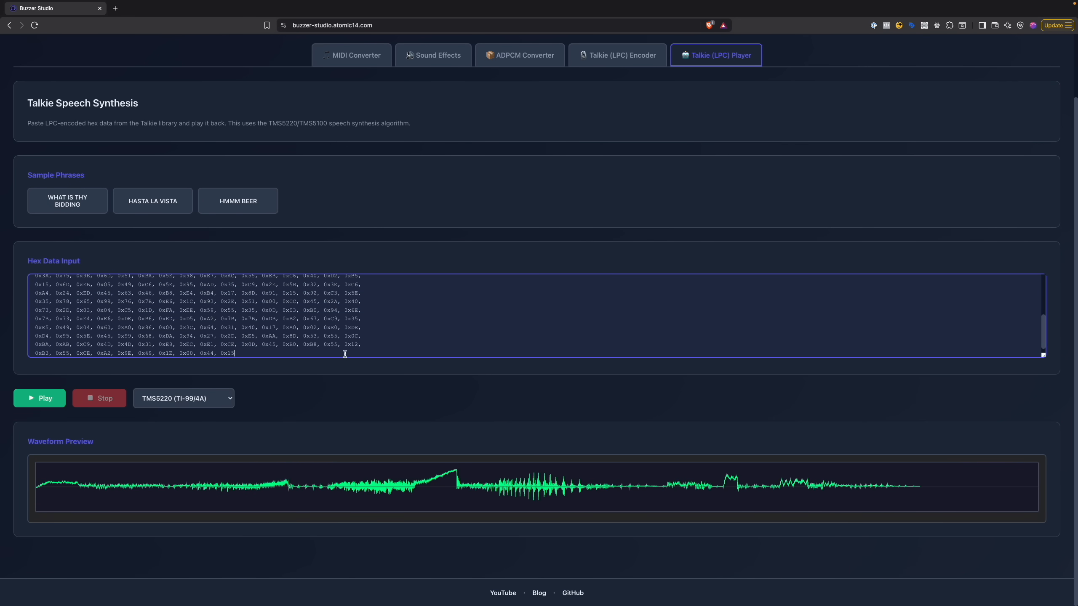
pyautogui.click(40, 399)
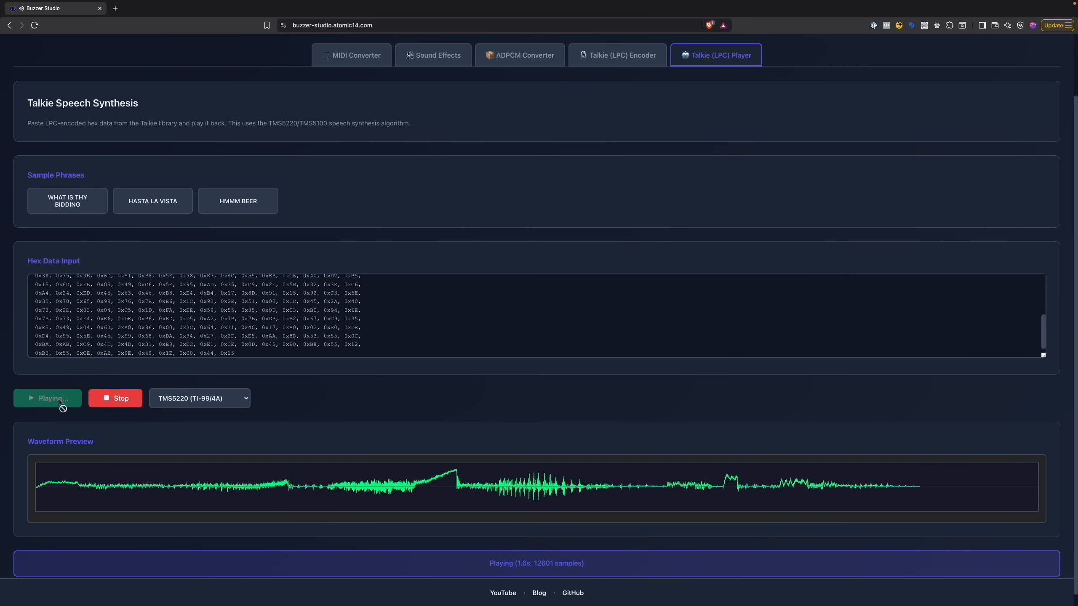